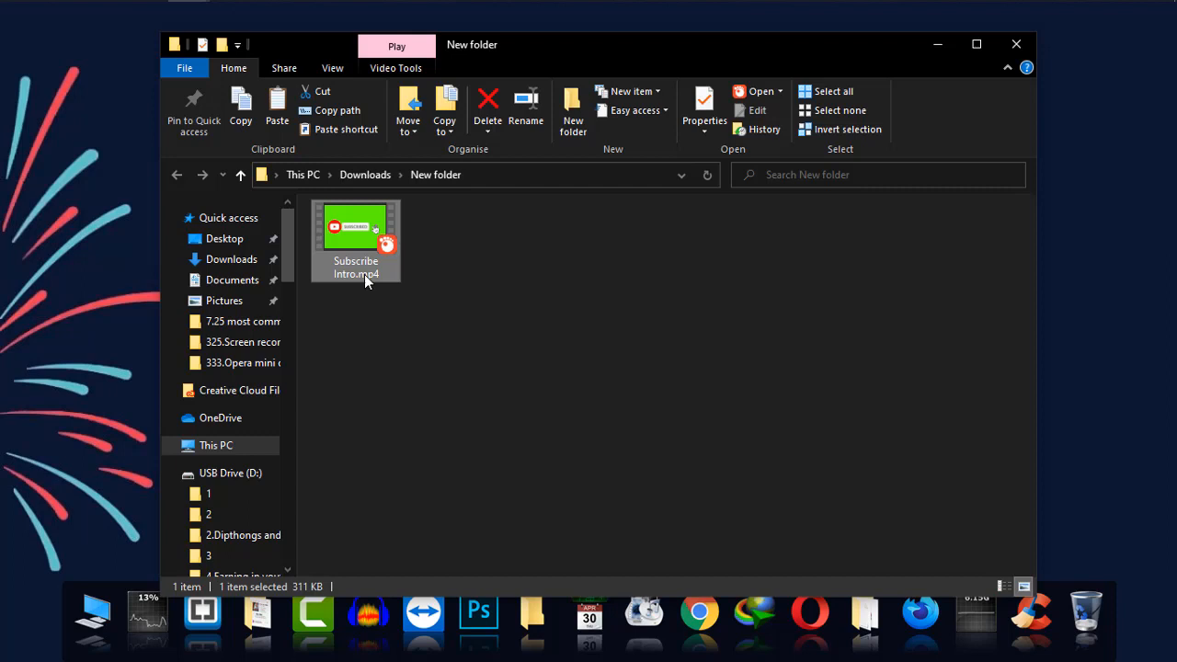
pyautogui.moveTo(415, 341)
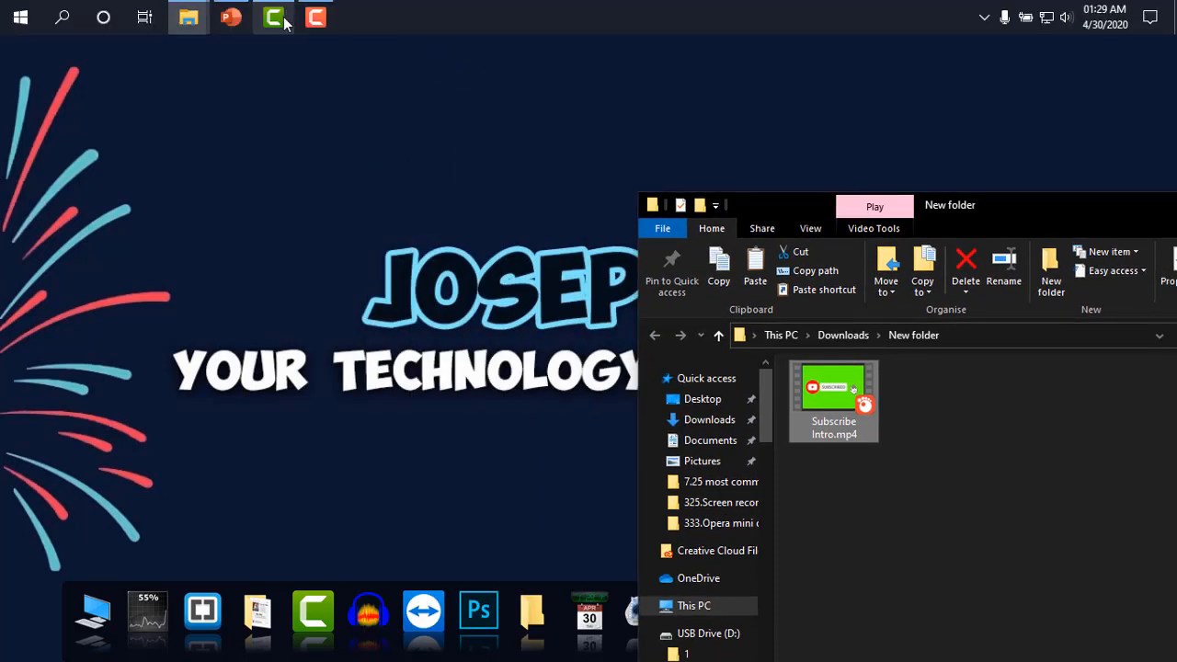
# Switch to the Camtasia project holding the 30-second intro recording on Track 1.
pyautogui.click(276, 20)
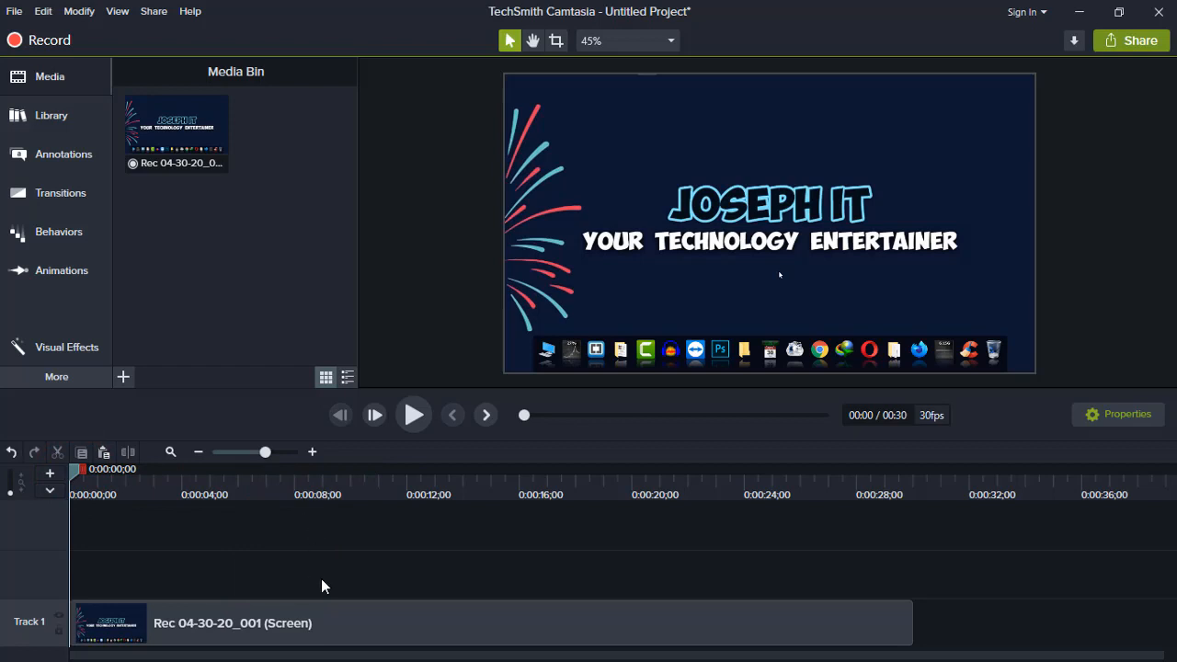
pyautogui.moveTo(258, 48)
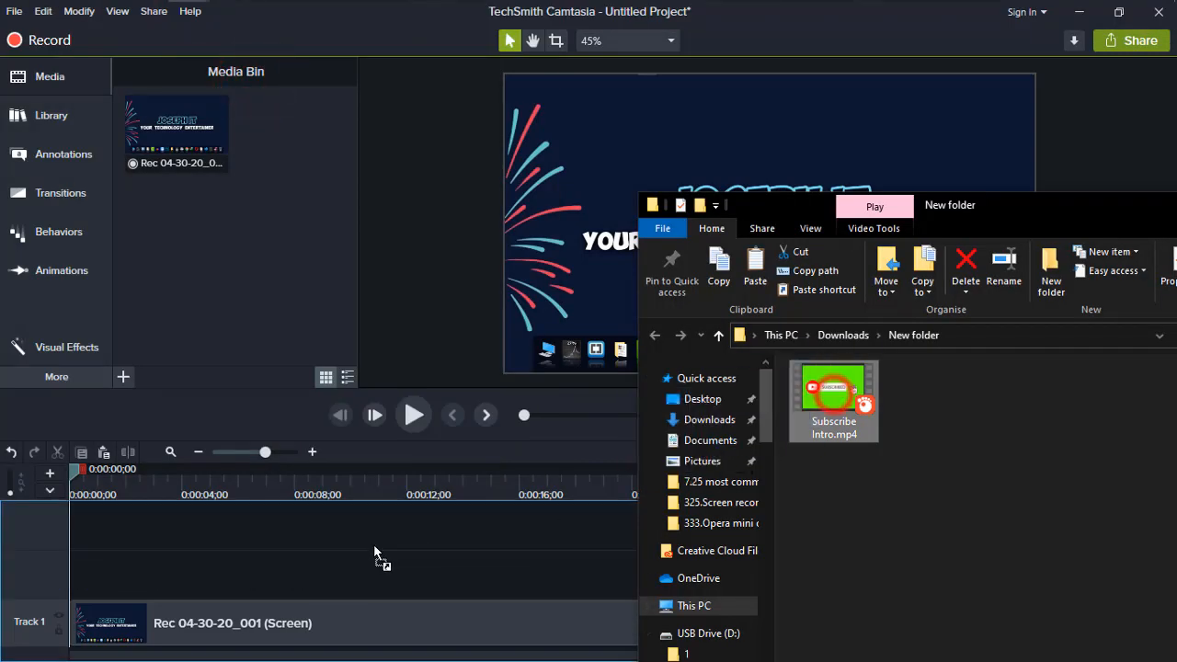
# Place Subscribe Intro.mp4 on Track 2 above the intro recording, around eight seconds in.
pyautogui.moveTo(833, 401); pyautogui.dragTo(497, 573)
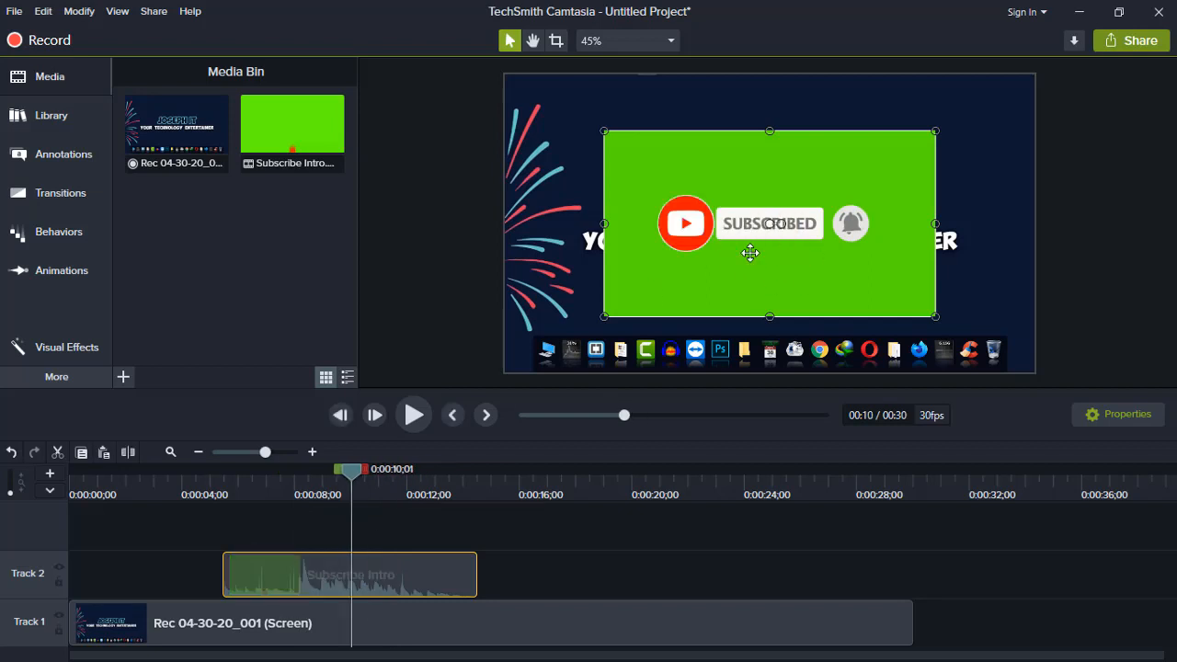
pyautogui.moveTo(125, 377)
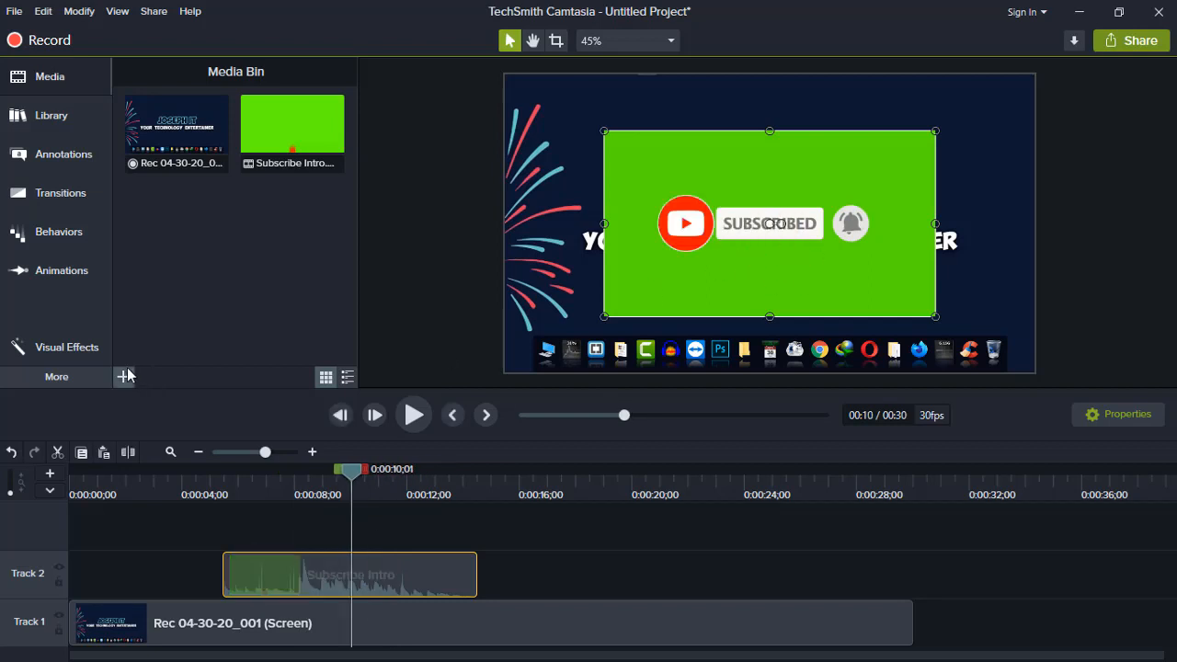
pyautogui.moveTo(64, 348)
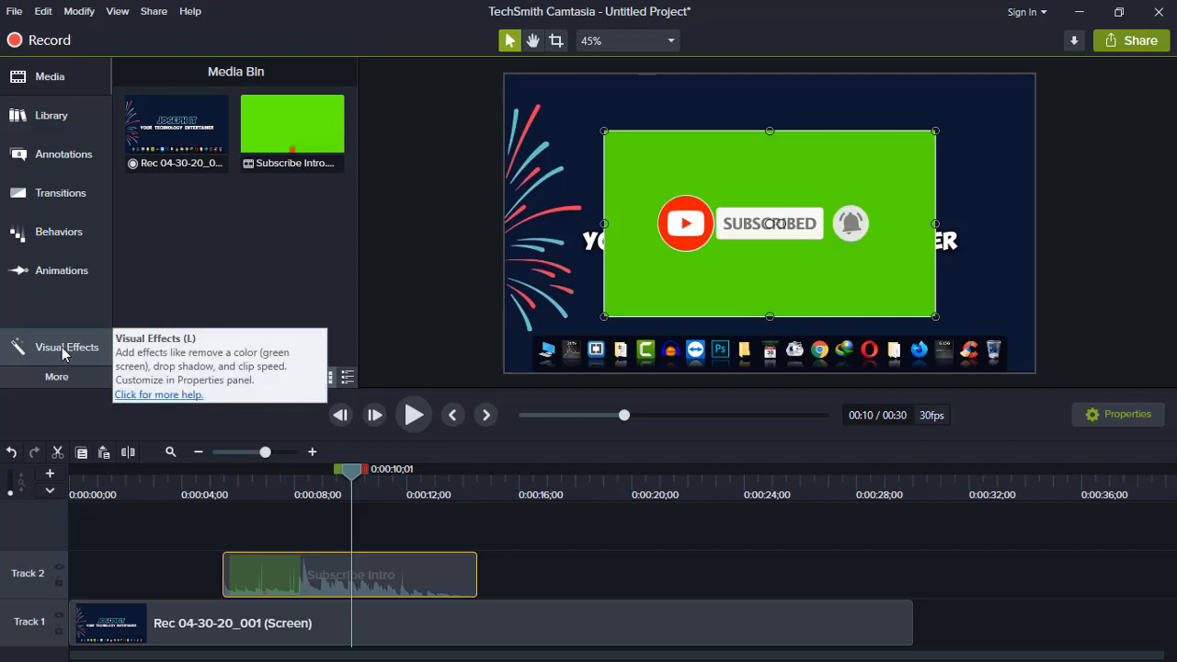
pyautogui.moveTo(81, 375)
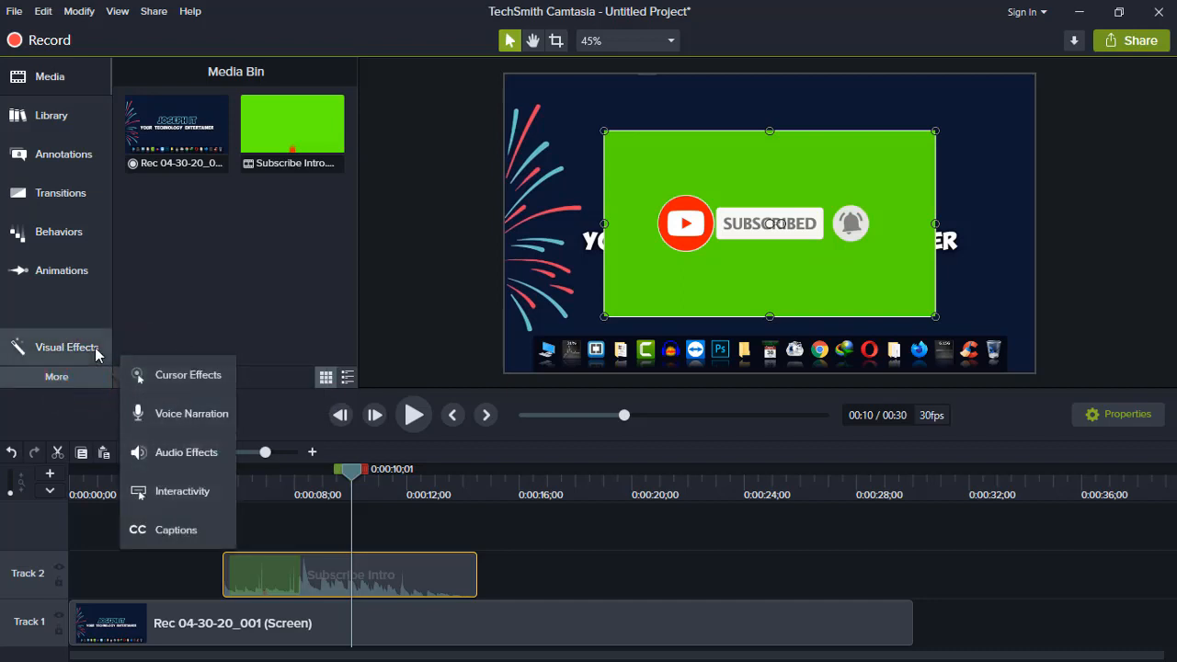
# Apply the Remove a Color visual effect to the Subscribe Intro clip and show its properties.
pyautogui.click(67, 346)
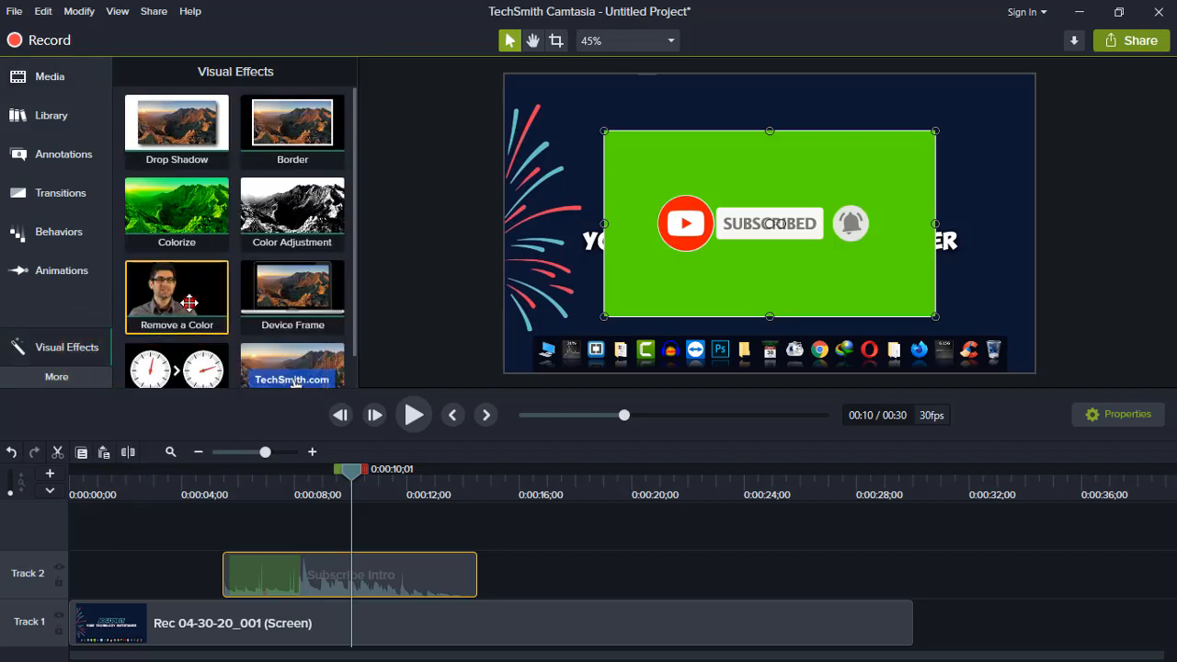
pyautogui.moveTo(177, 294); pyautogui.dragTo(272, 552)
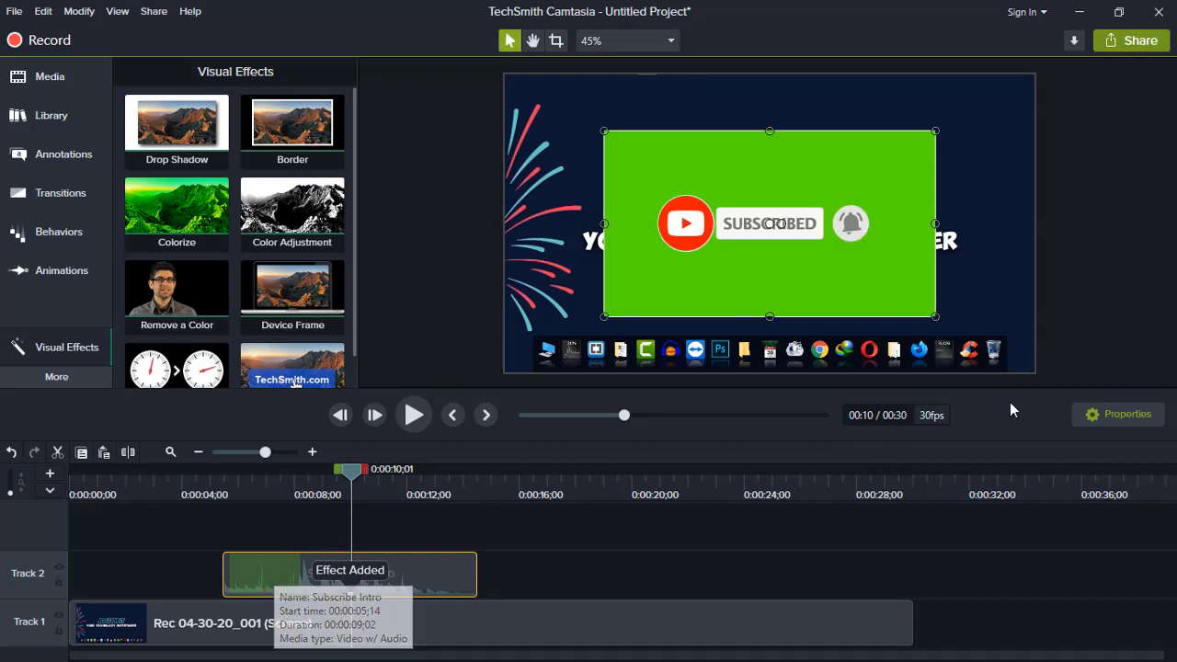
pyautogui.click(1118, 414)
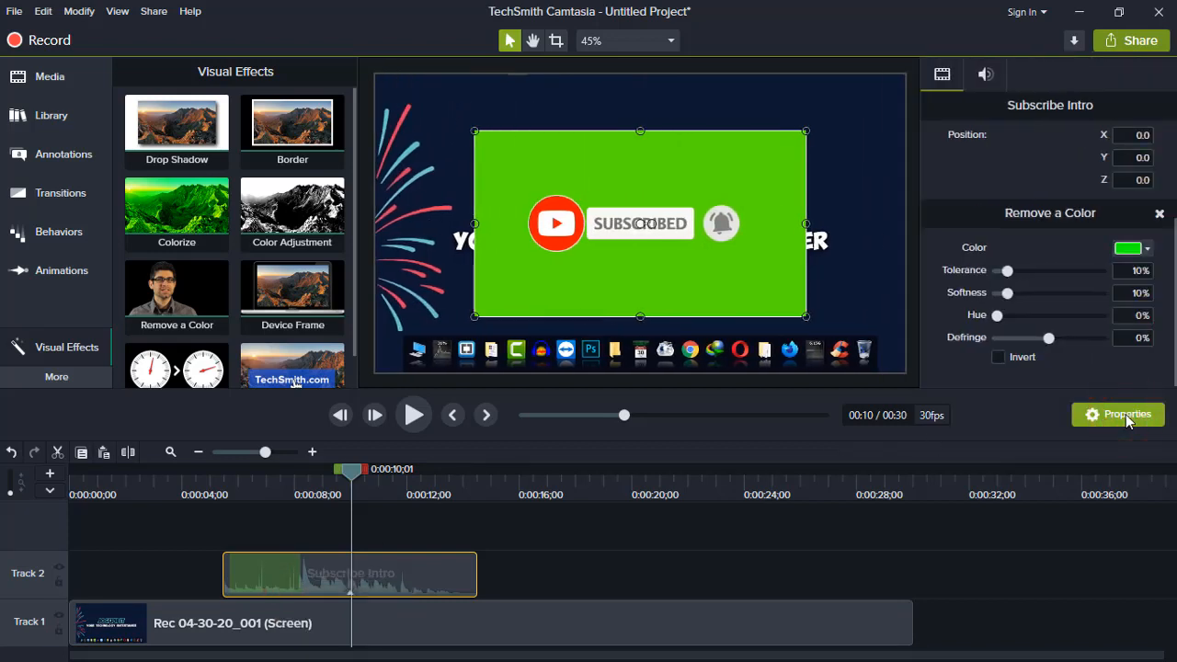
pyautogui.moveTo(971, 257)
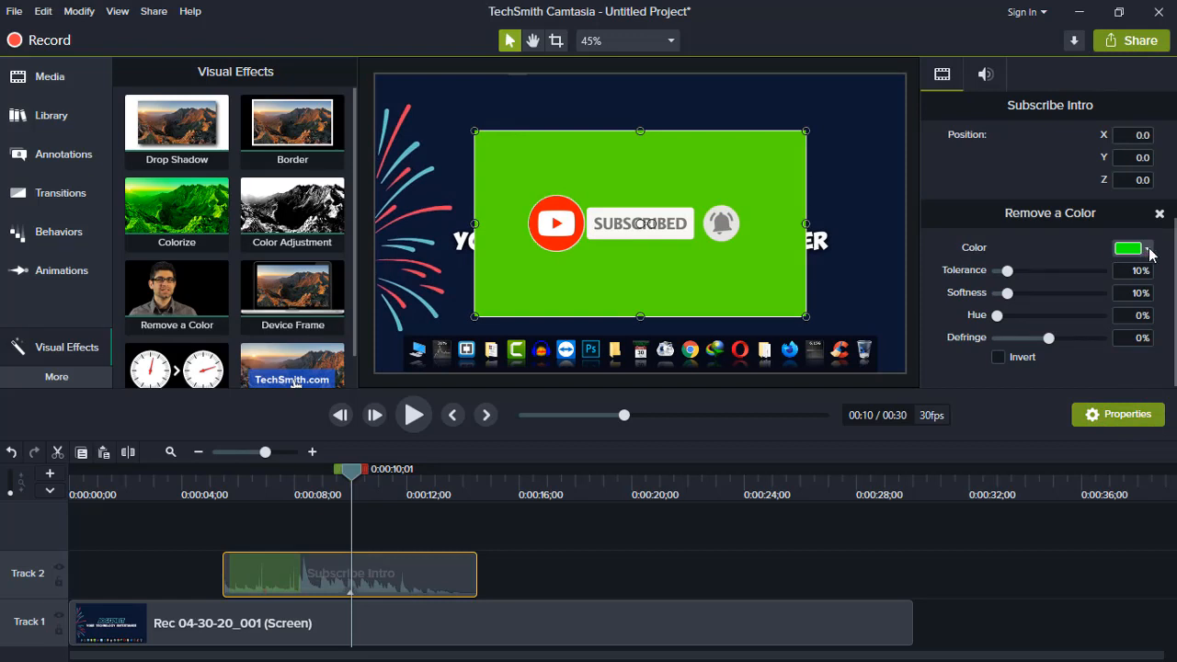
# Sample the green background with the eyedropper so Remove a Color keys it out.
pyautogui.click(1148, 248)
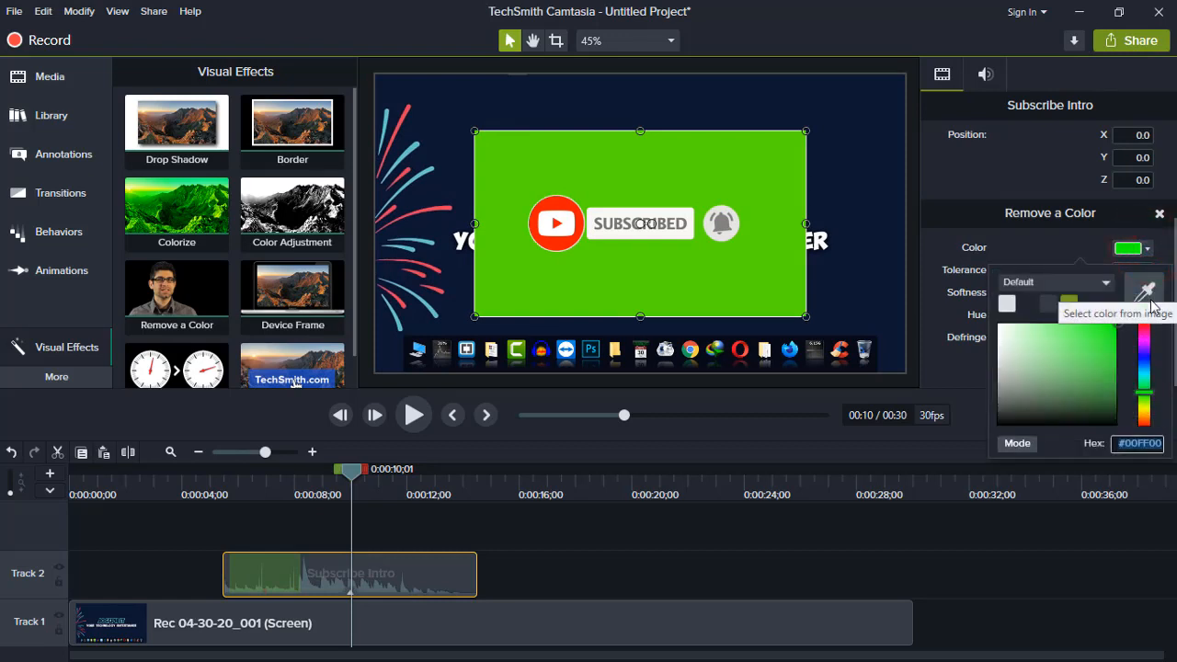
pyautogui.click(828, 195)
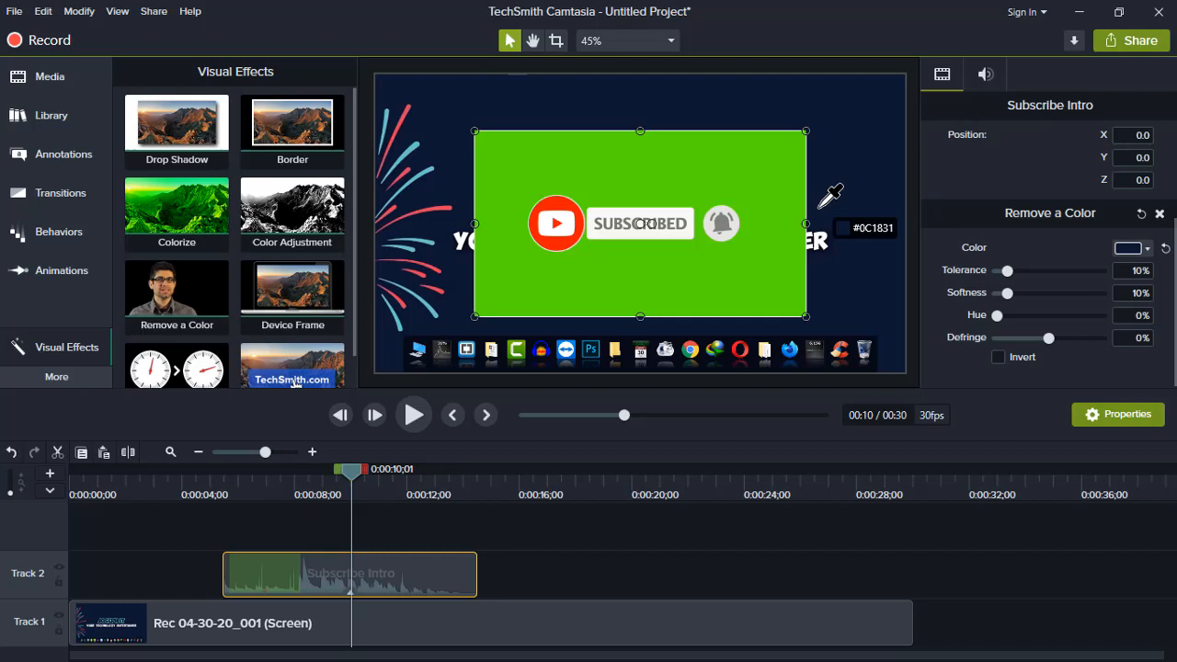
pyautogui.click(695, 166)
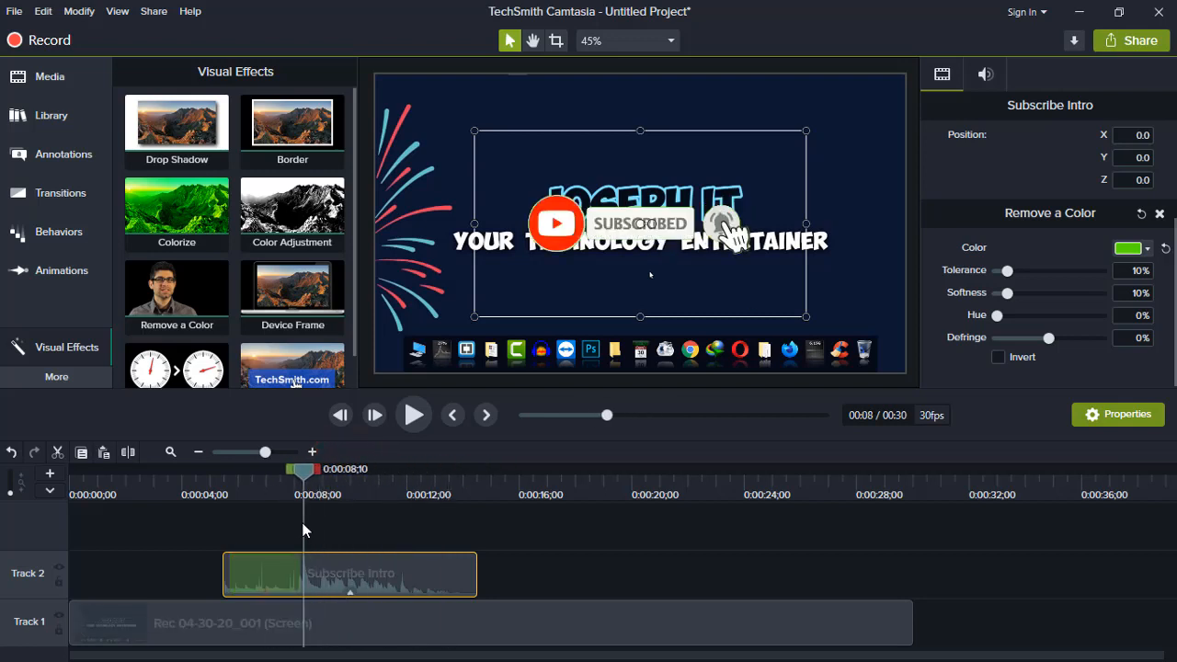
pyautogui.moveTo(366, 583)
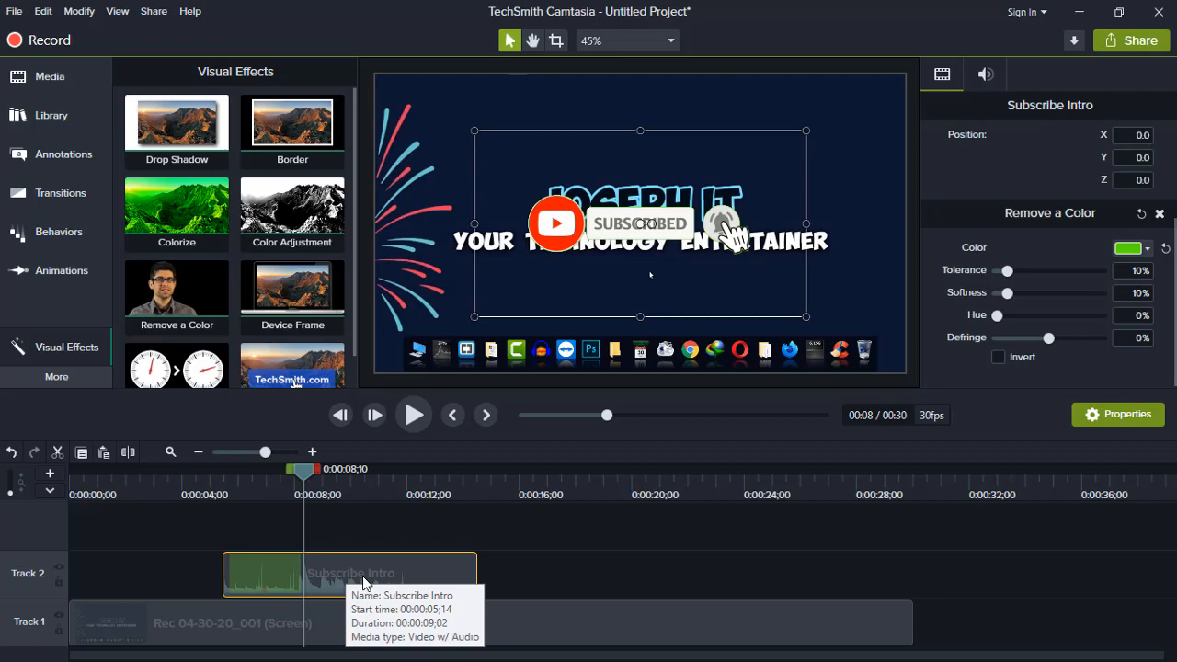
pyautogui.moveTo(377, 574)
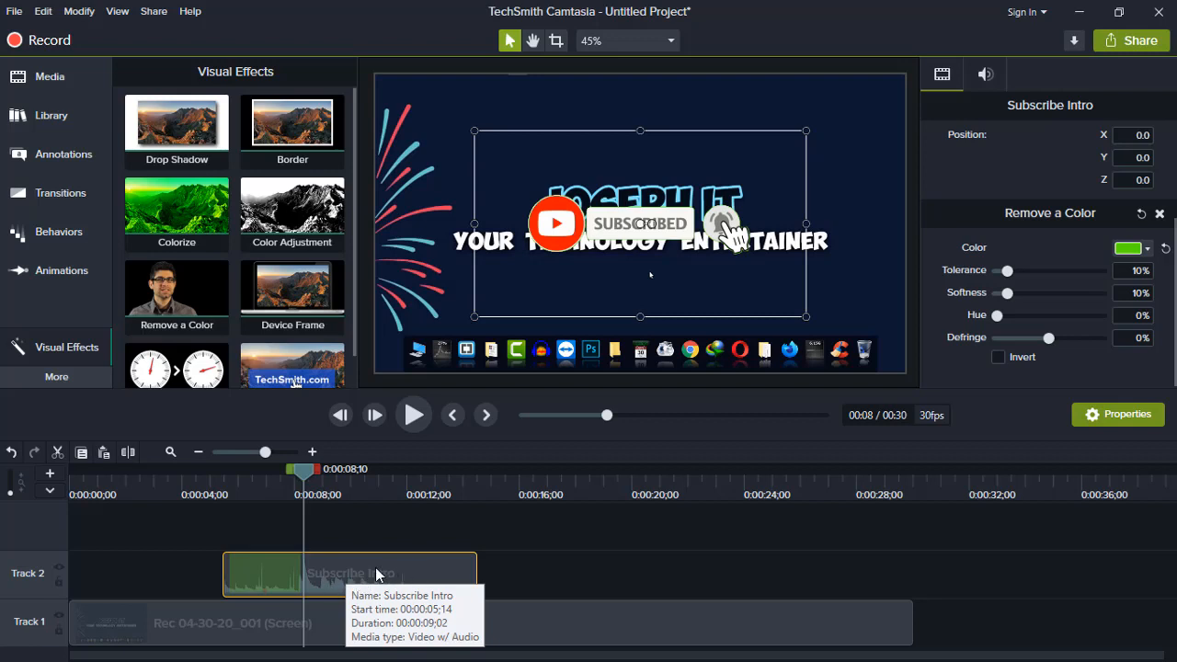
# Separate the Subscribe Intro clip's audio from its video and play back the result.
pyautogui.rightClick(375, 574)
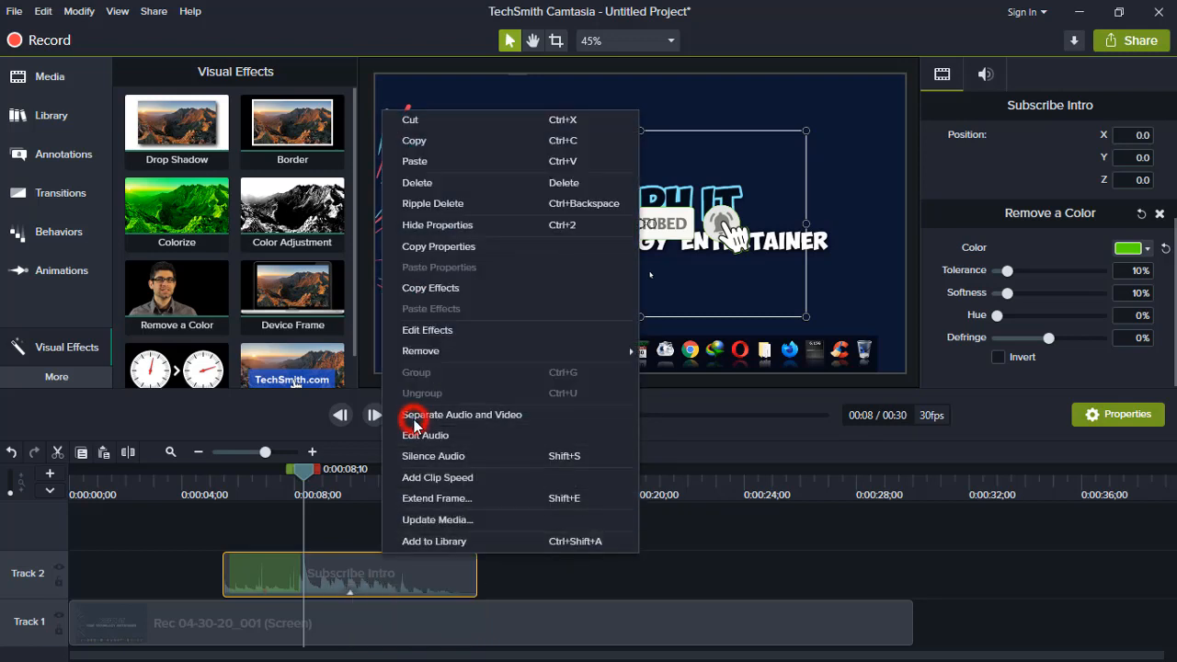
pyautogui.click(412, 419)
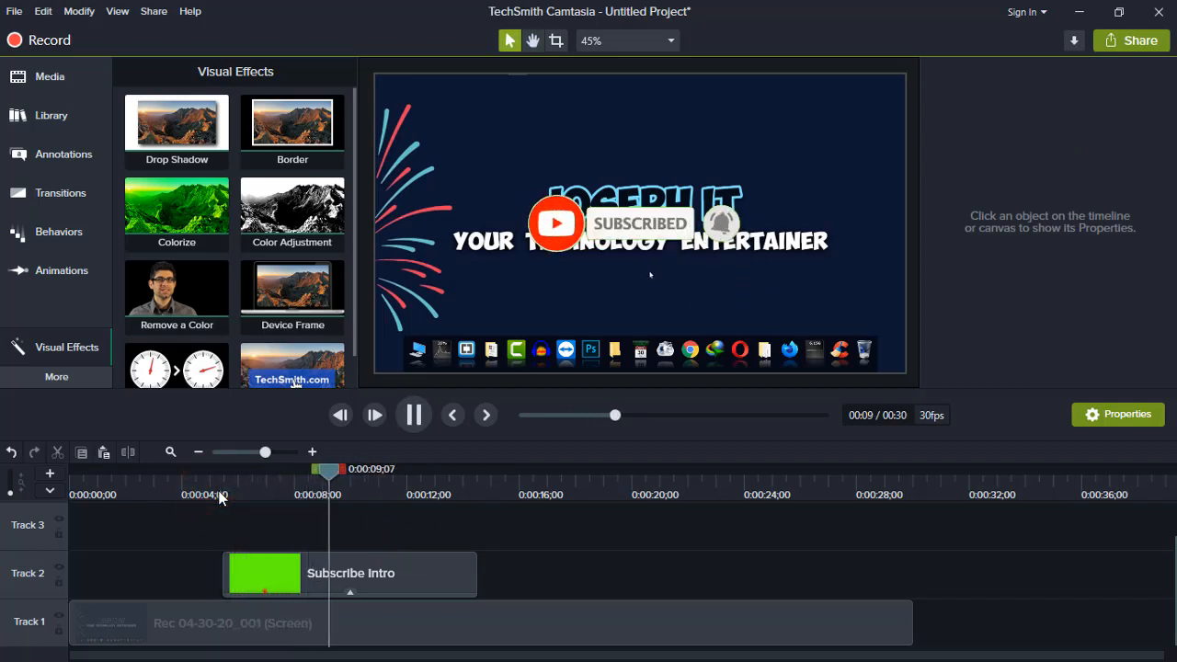
pyautogui.click(412, 416)
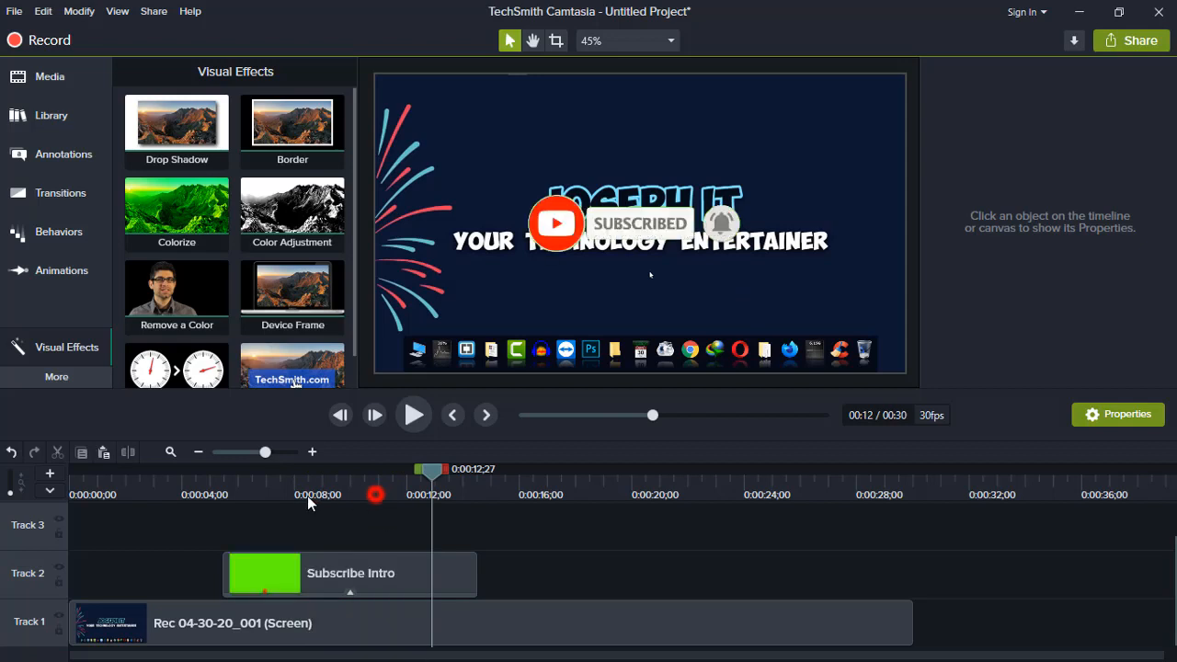
# Start the subscribe clip around twenty seconds at Y -202.2 below the title and preview it.
pyautogui.click(350, 573)
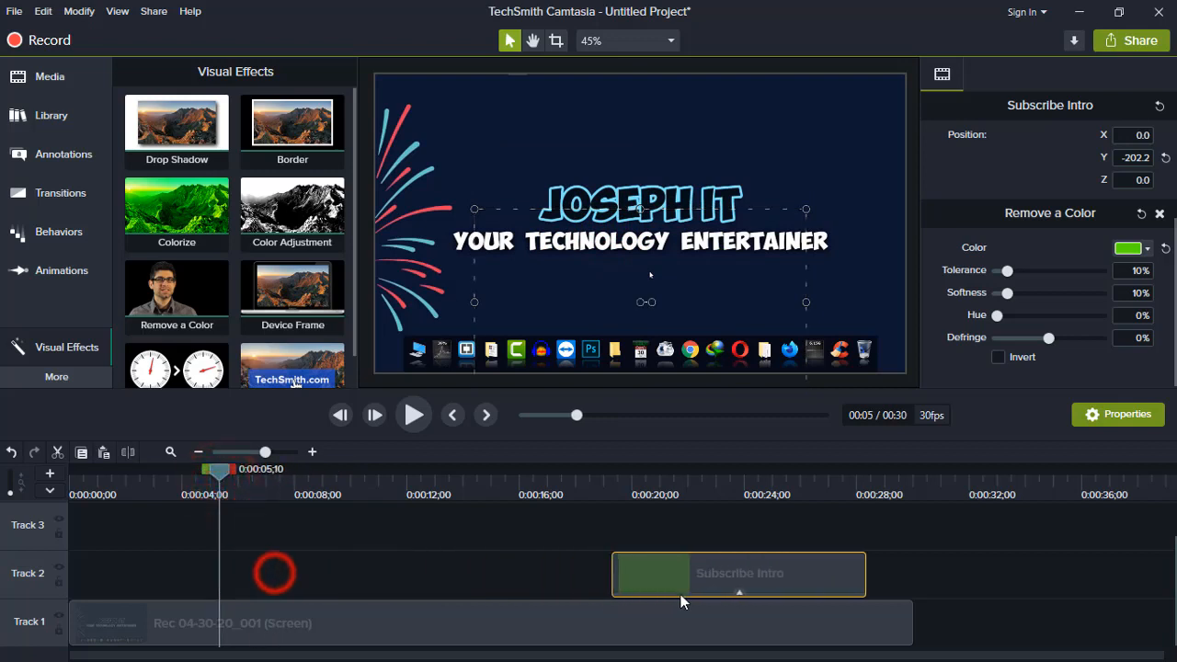
pyautogui.click(412, 416)
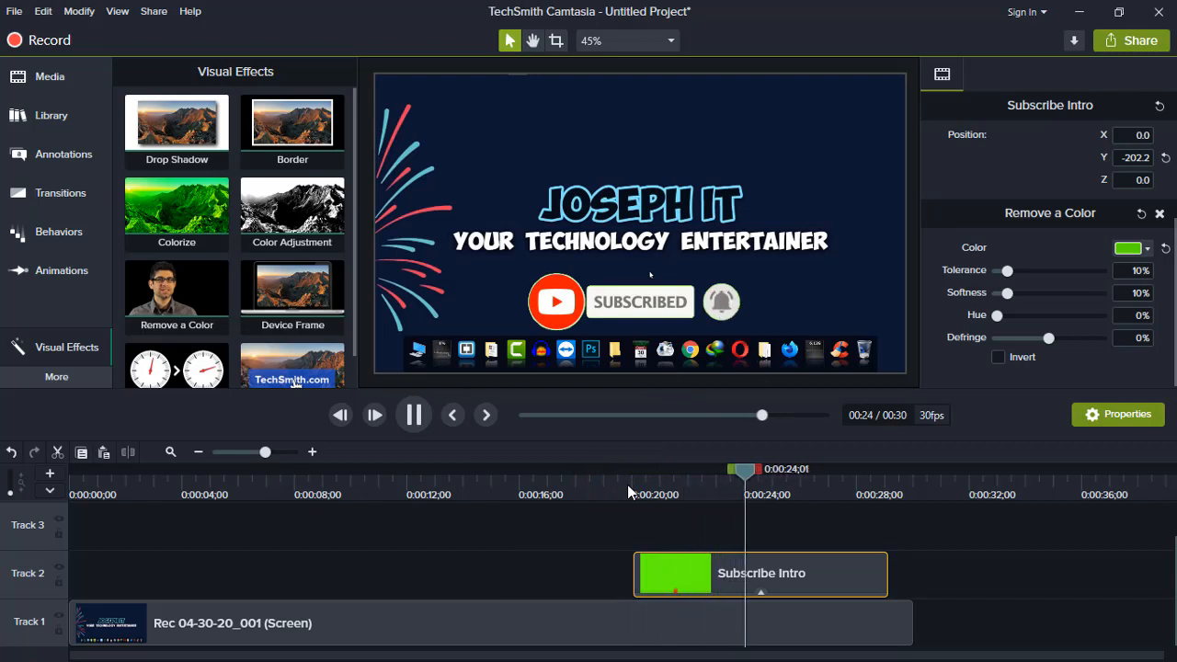
pyautogui.click(412, 416)
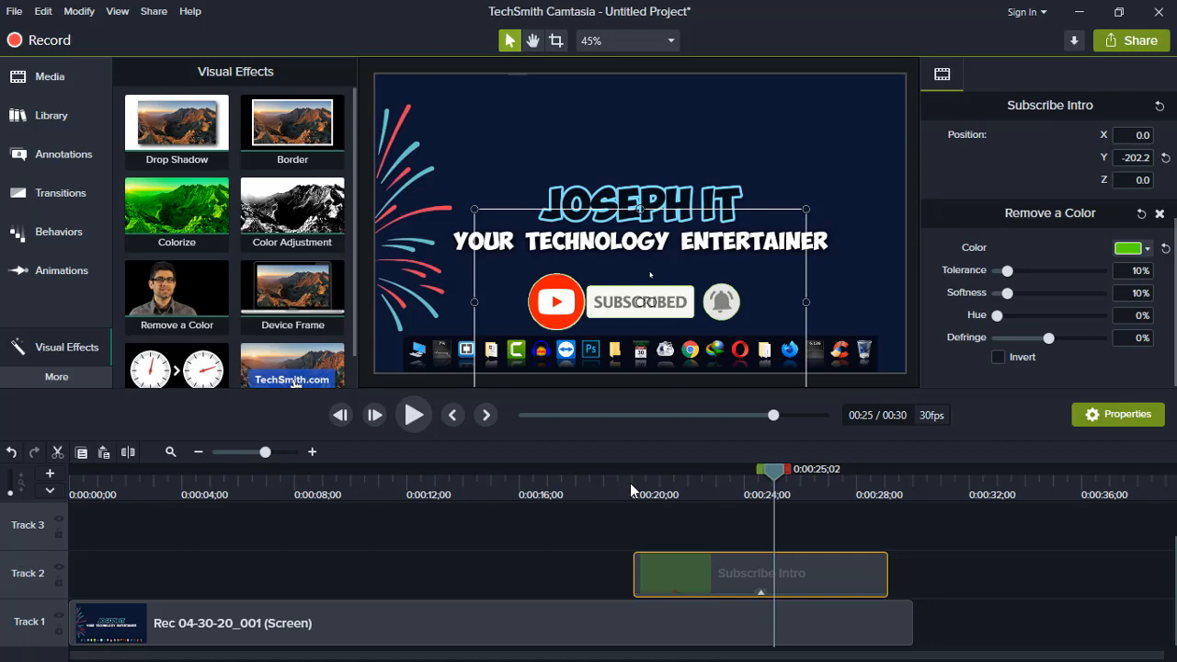
pyautogui.click(1131, 41)
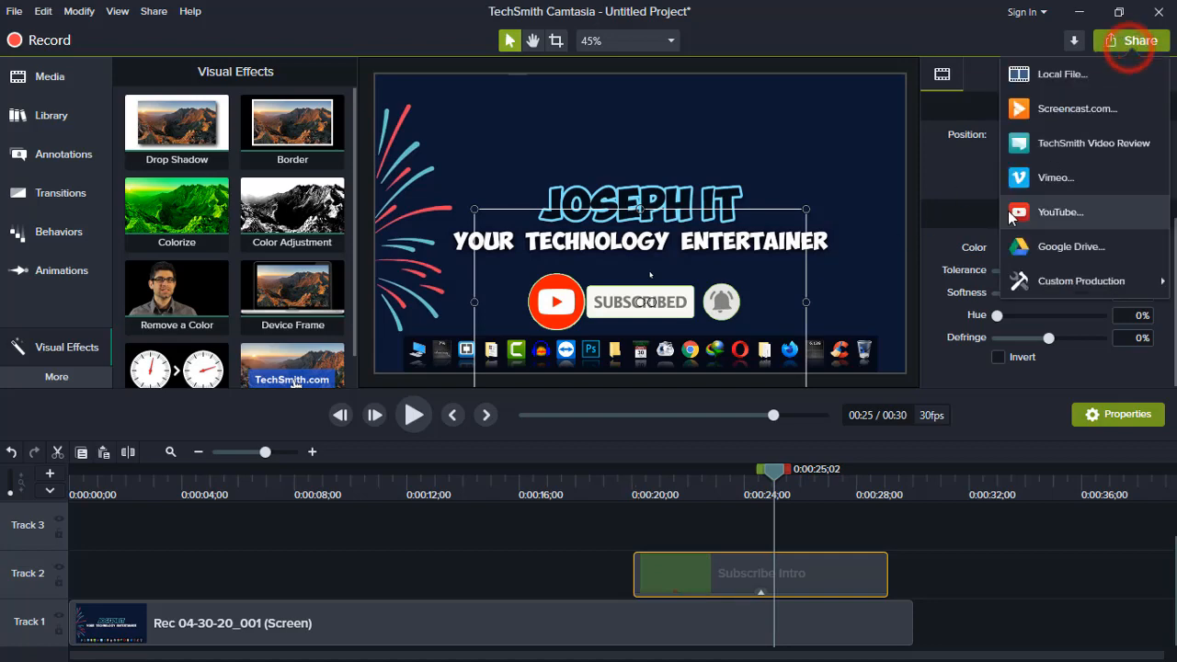
# Export via Share > Local File and list the Production Wizard presets such as MP4 up to 1080p.
pyautogui.click(1081, 279)
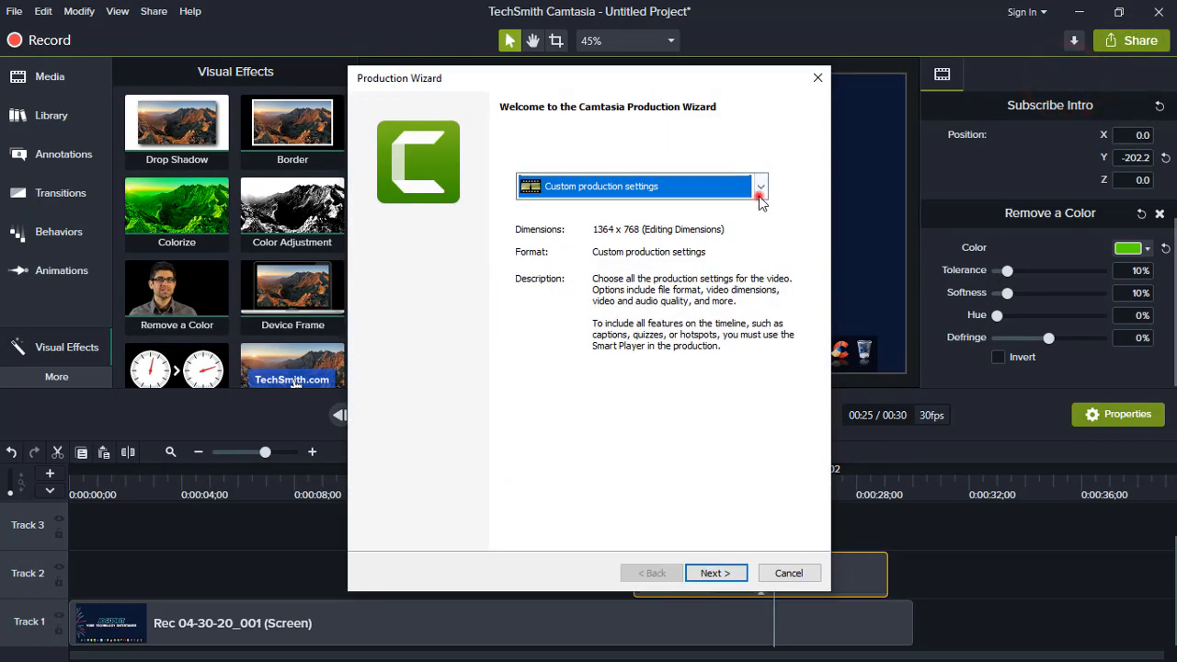
pyautogui.click(760, 187)
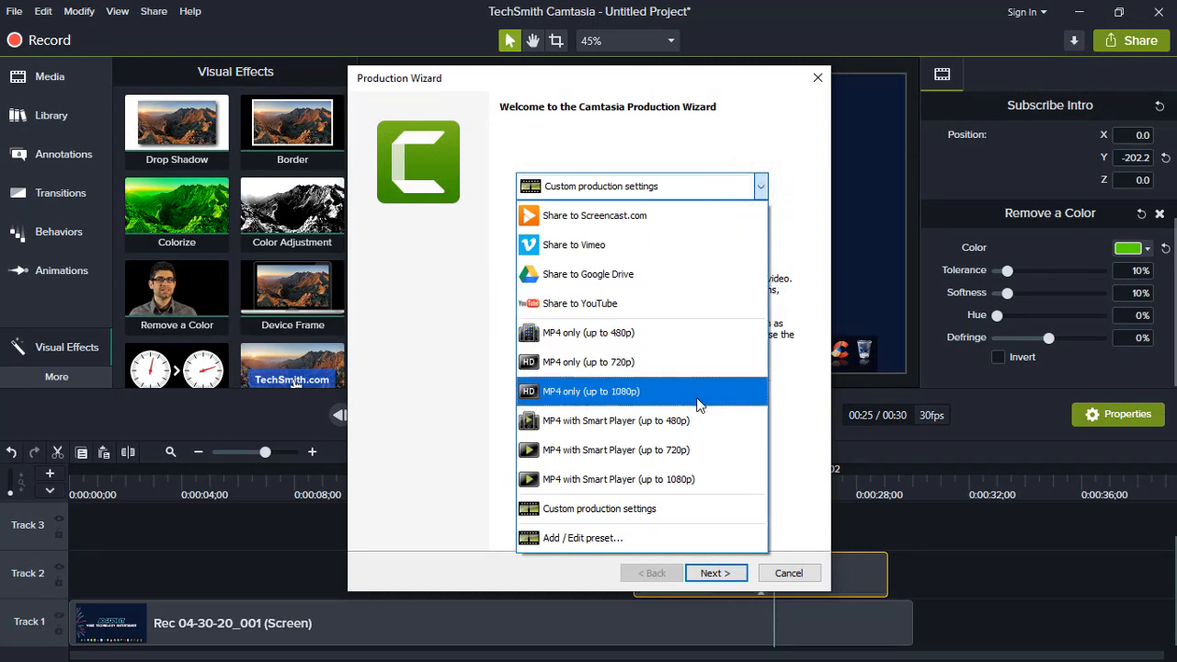
pyautogui.moveTo(761, 475)
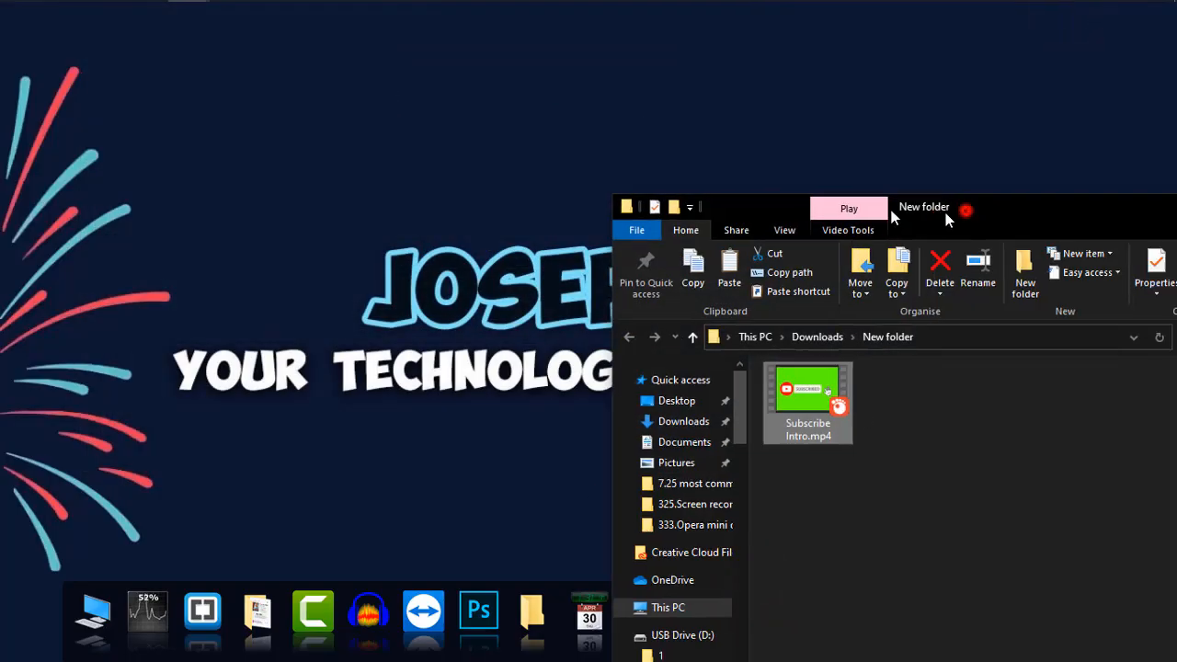
# Minimize File Explorer and watch the rendered intro with the keyed subscribe animation.
pyautogui.click(971, 206)
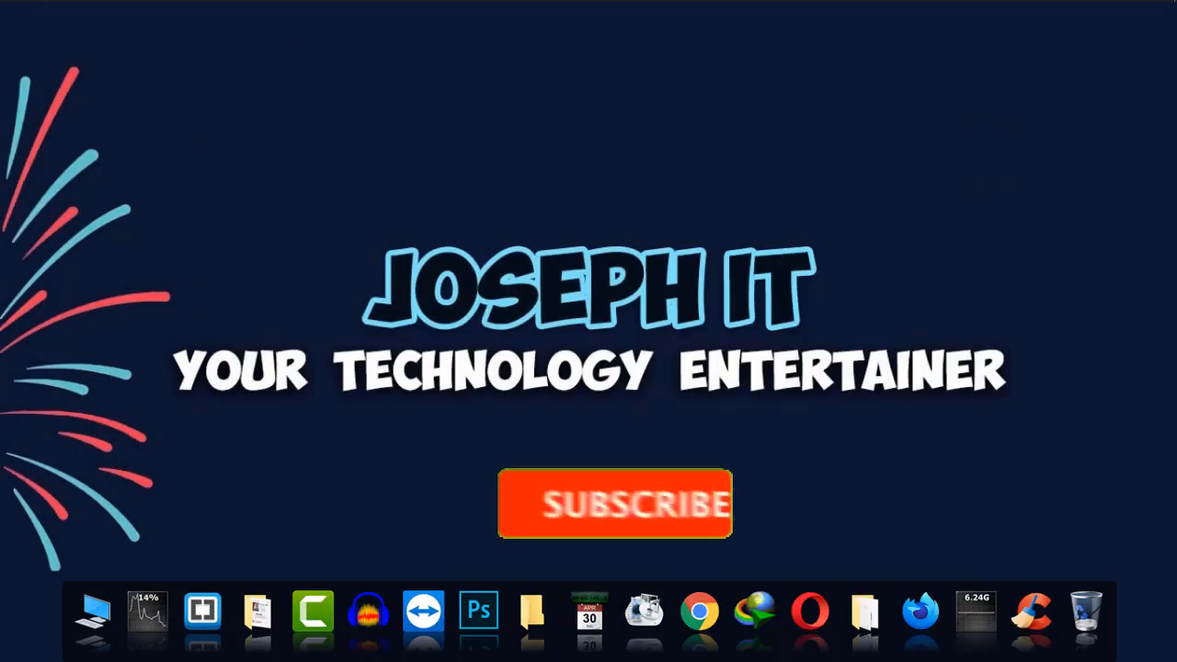
pyautogui.click(614, 505)
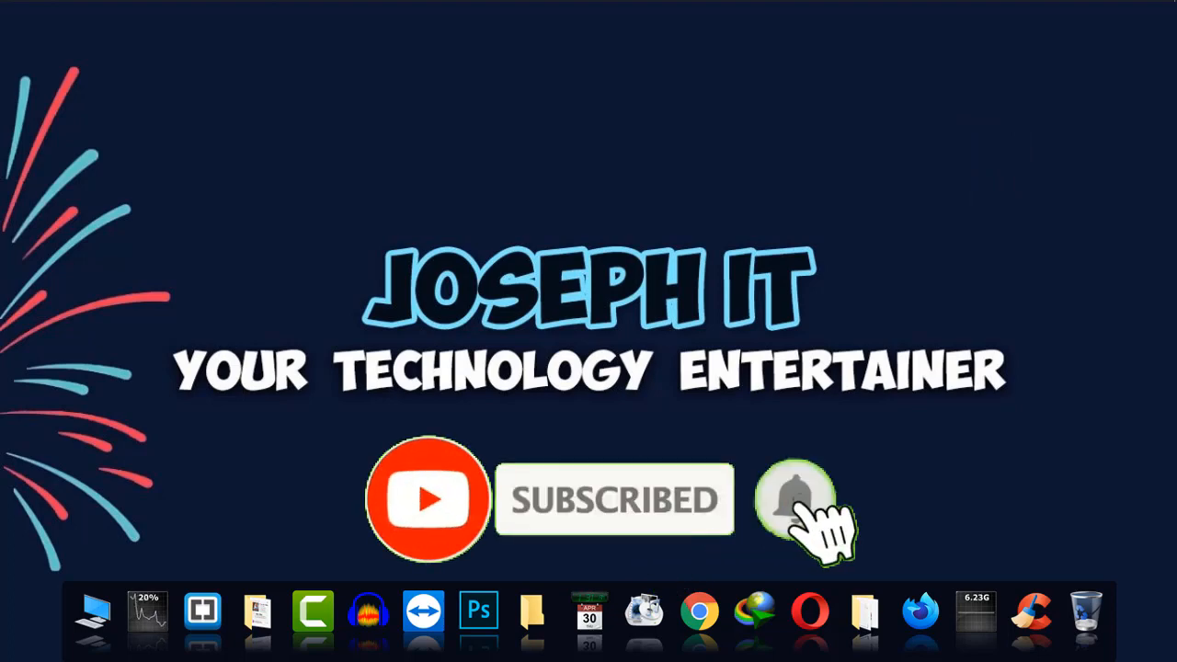